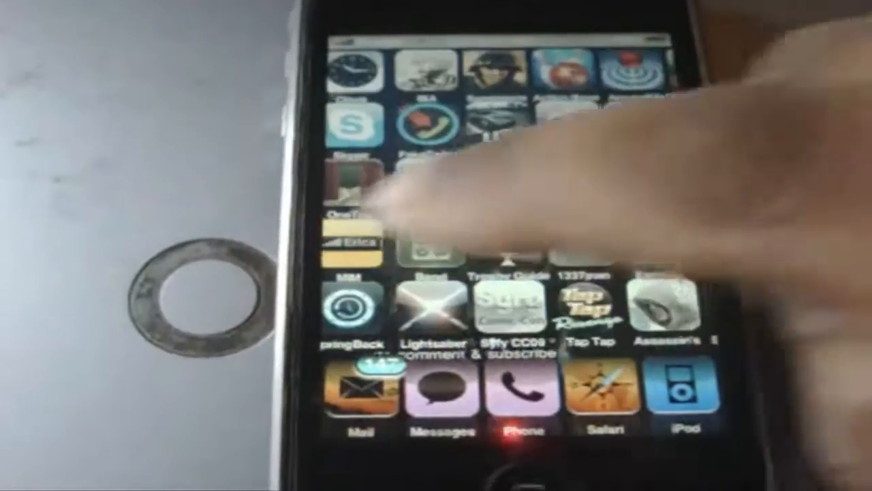
Launch i-FunBox and enter the connected iPhone's Raw File System
{"action": "scroll", "scroll_direction": "left", "scroll_amount": 3}
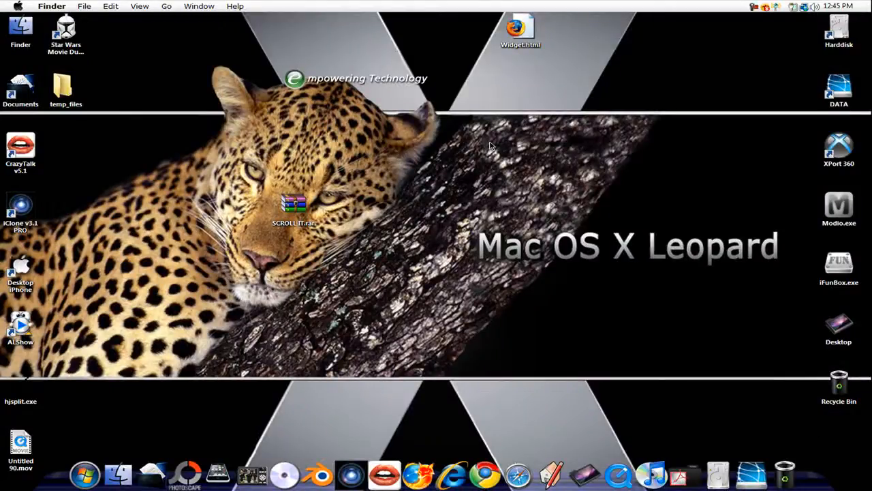
{"action": "mouse_move", "coordinate": [291, 256]}
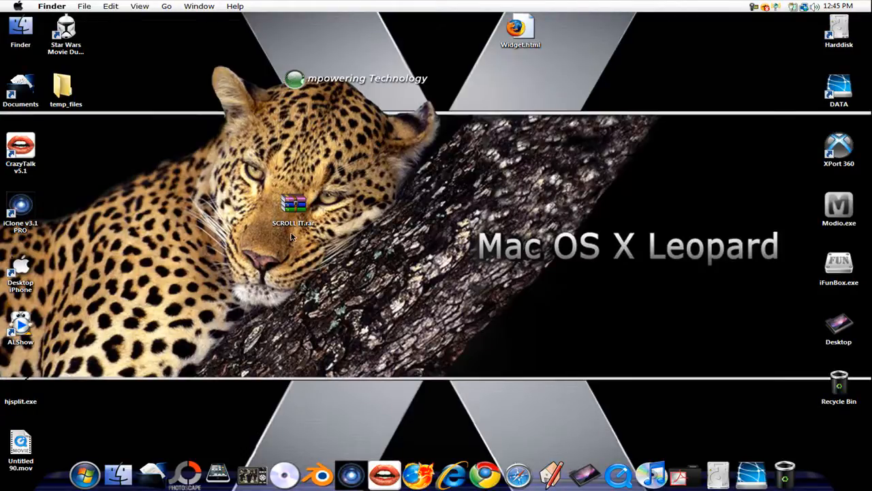
{"action": "left_click", "coordinate": [293, 207]}
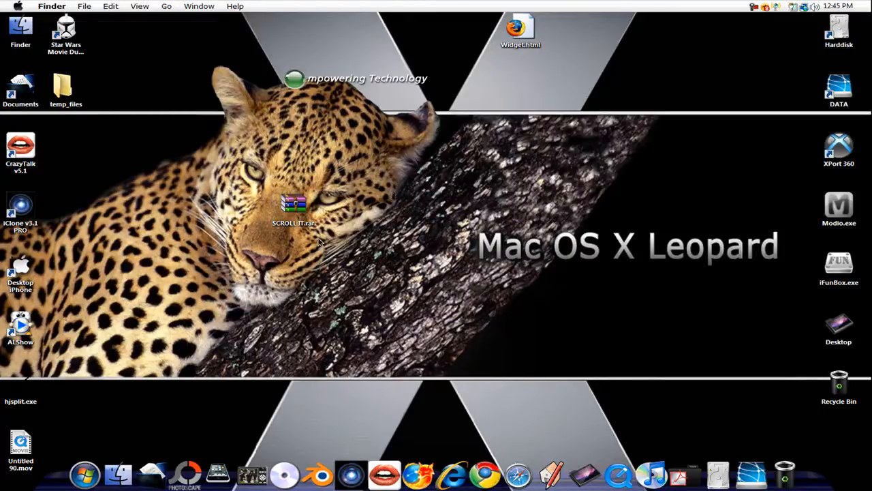
{"action": "mouse_move", "coordinate": [528, 93]}
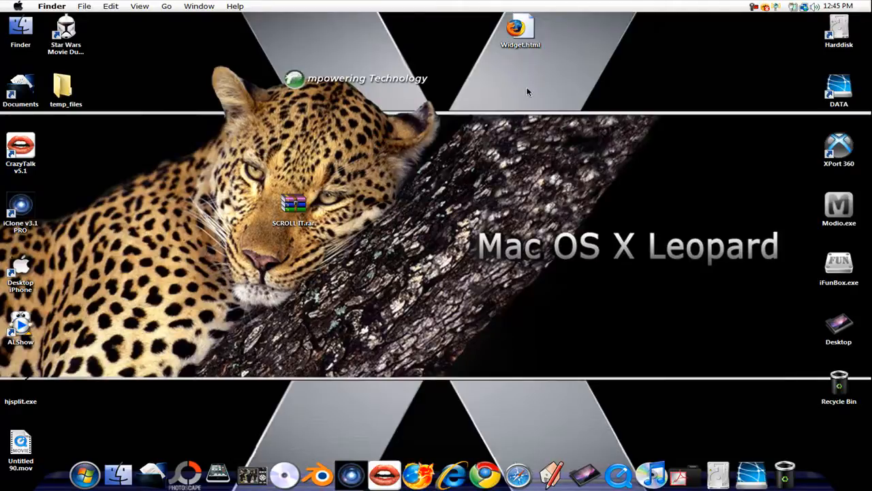
{"action": "mouse_move", "coordinate": [740, 303]}
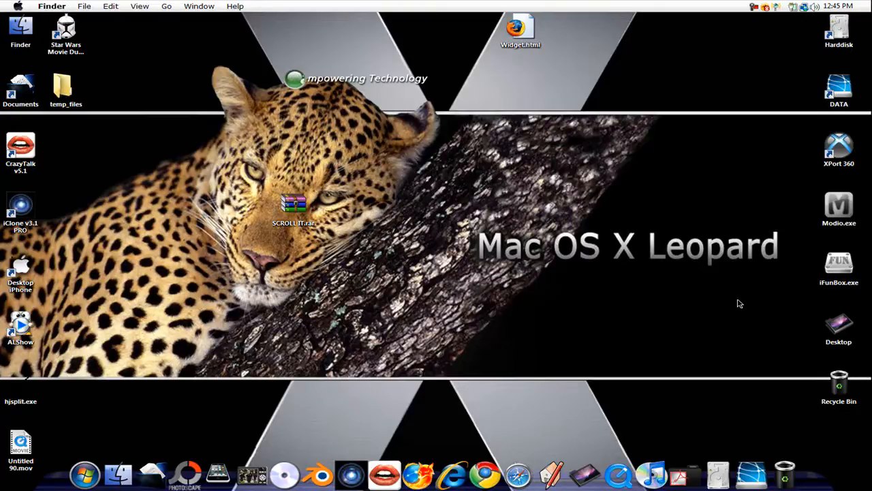
{"action": "mouse_move", "coordinate": [760, 295]}
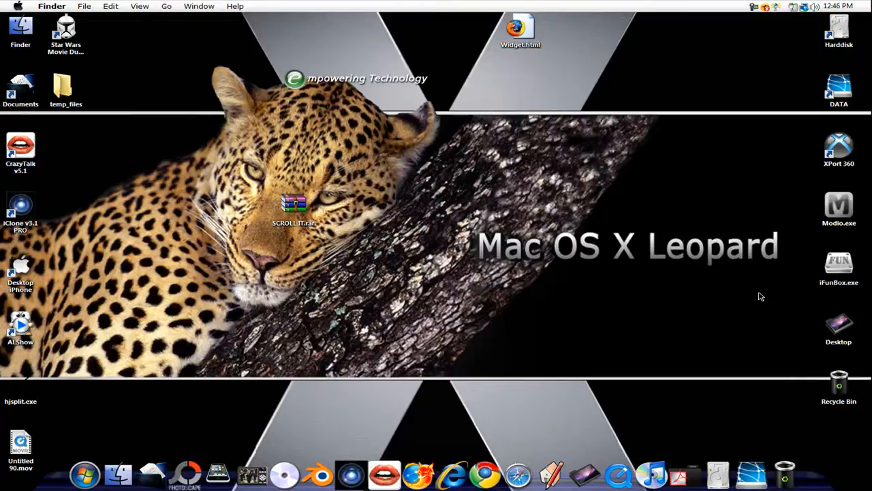
{"action": "mouse_move", "coordinate": [206, 89]}
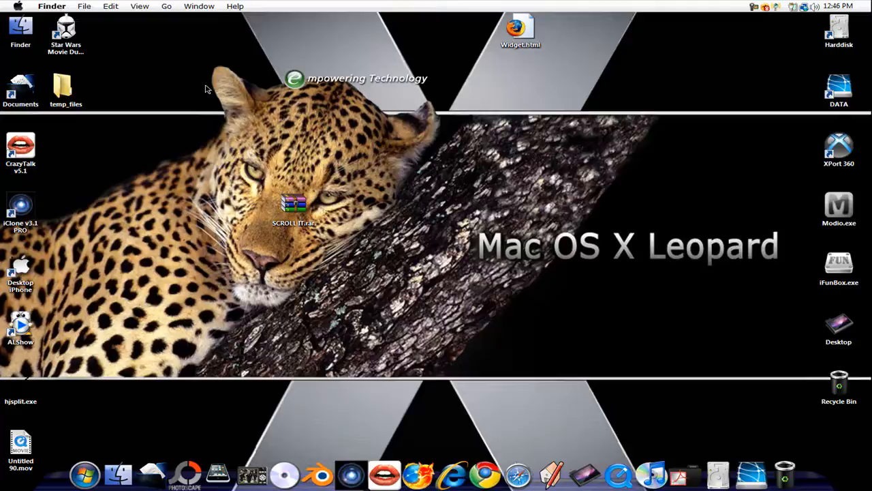
{"action": "left_click", "coordinate": [199, 6]}
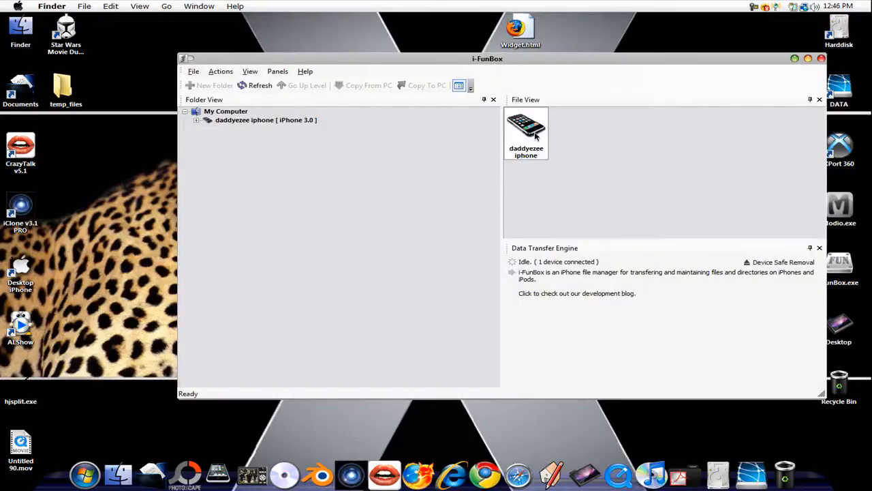
{"action": "double_click", "coordinate": [527, 134]}
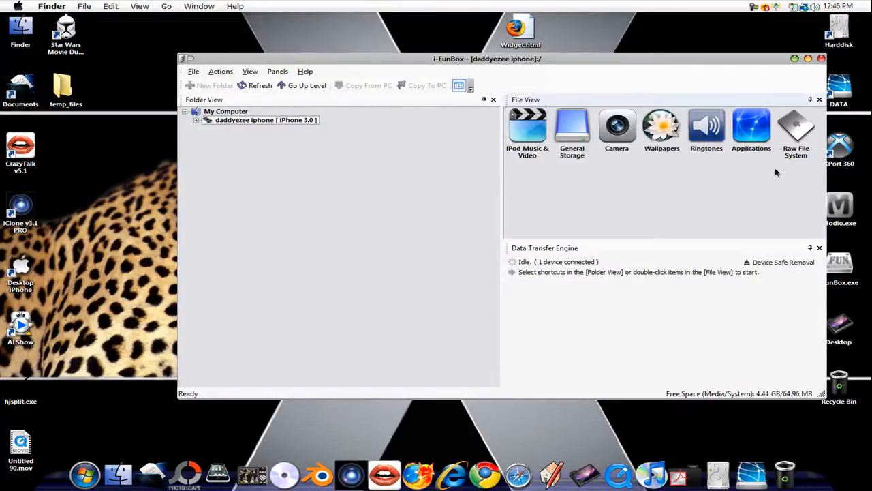
{"action": "left_click", "coordinate": [796, 130]}
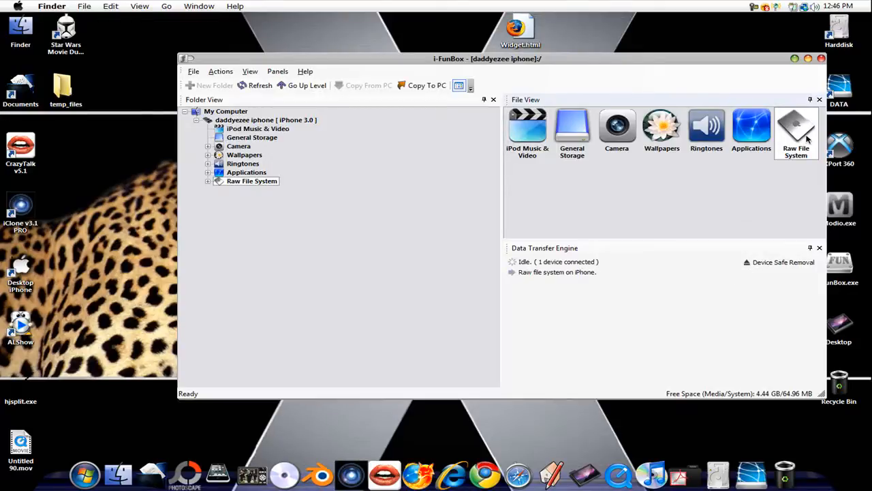
{"action": "double_click", "coordinate": [796, 130]}
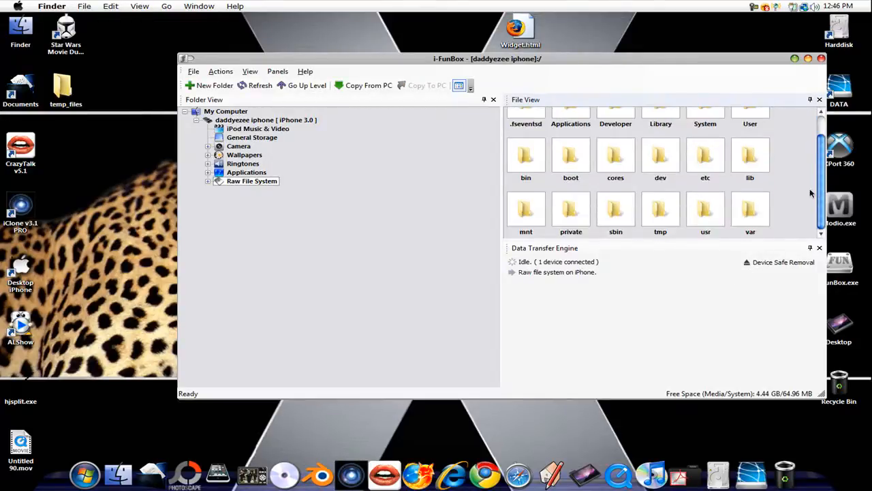
Navigate into var, then stash, then the Themes.pXryGP folder listing the installed themes
{"action": "left_click", "coordinate": [750, 210]}
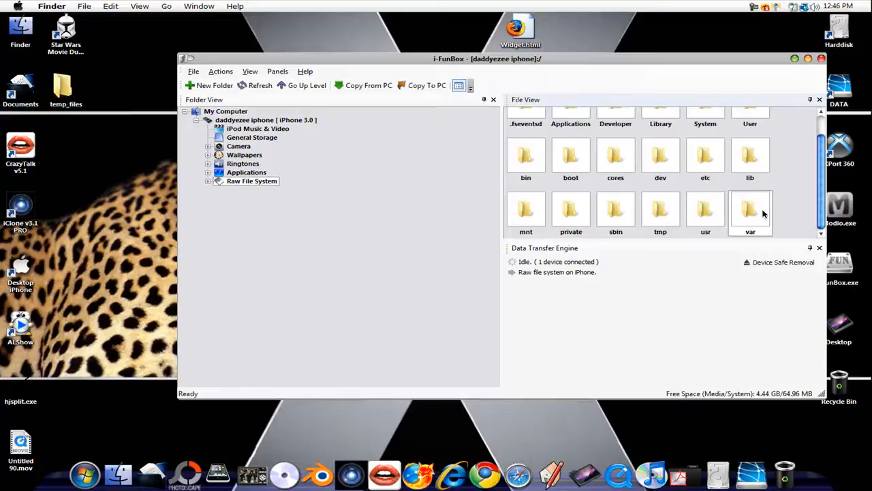
{"action": "left_click", "coordinate": [208, 180]}
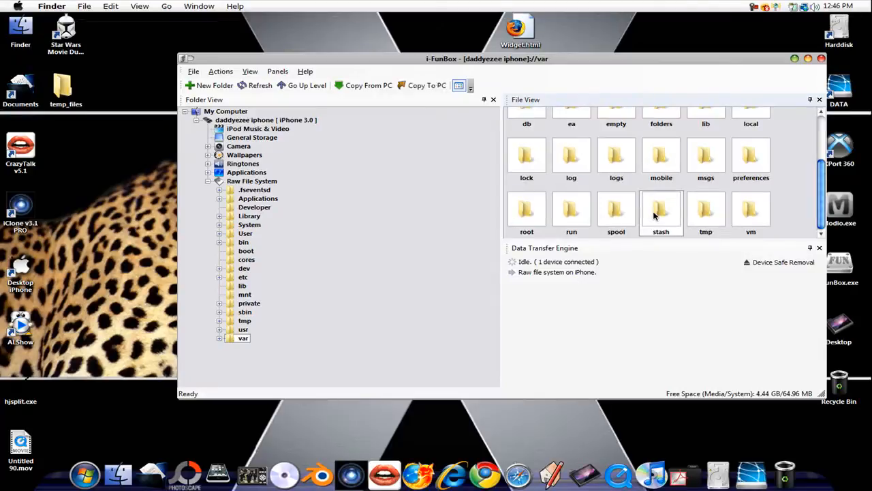
{"action": "double_click", "coordinate": [659, 210]}
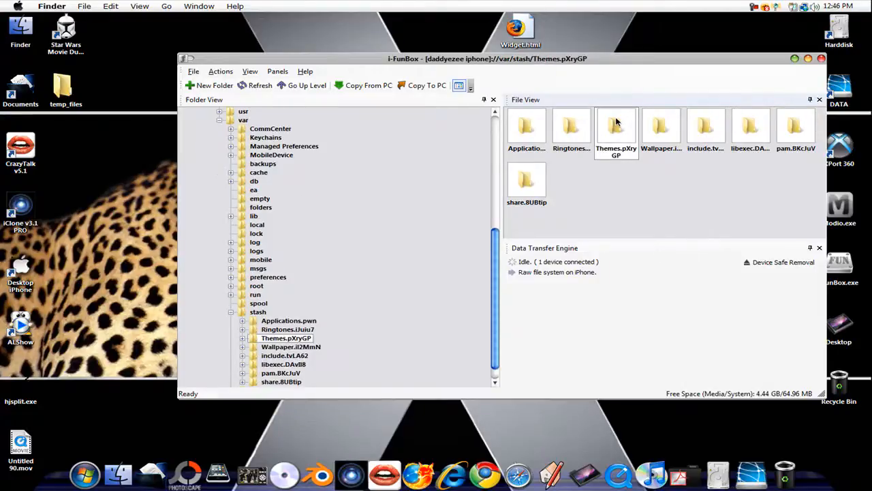
{"action": "double_click", "coordinate": [616, 125]}
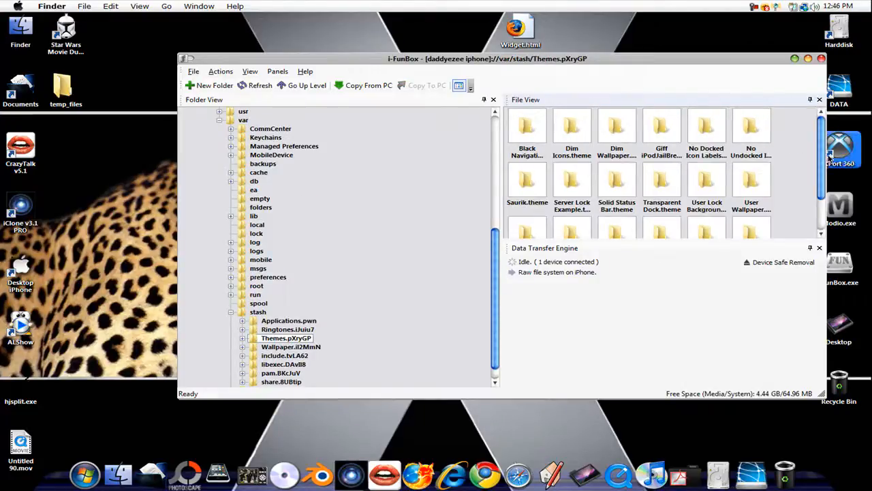
Enter the 'new iPodJailBreakHacker theme' folder to show its bundles, icons and image files
{"action": "scroll", "scroll_direction": "down", "scroll_amount": 3}
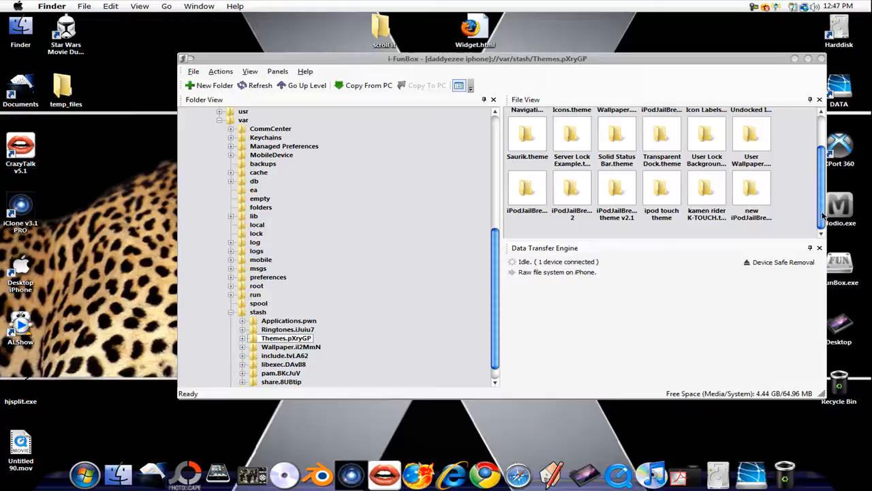
{"action": "mouse_move", "coordinate": [752, 191]}
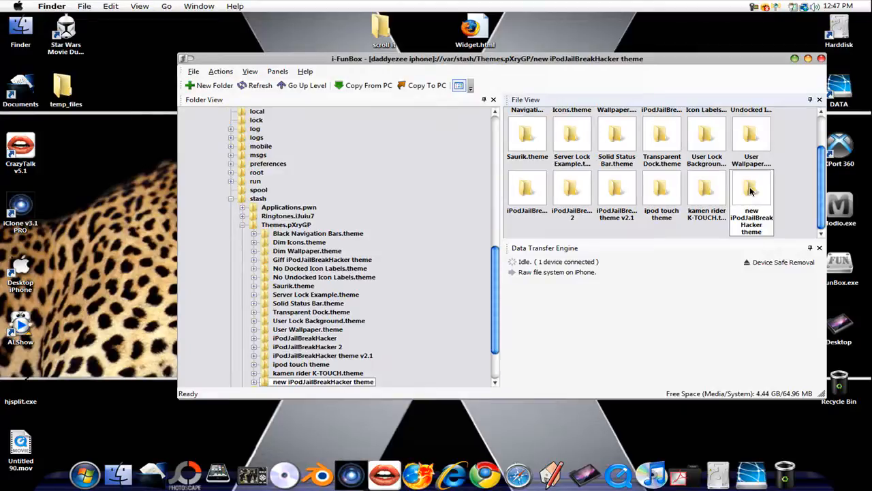
{"action": "double_click", "coordinate": [751, 191]}
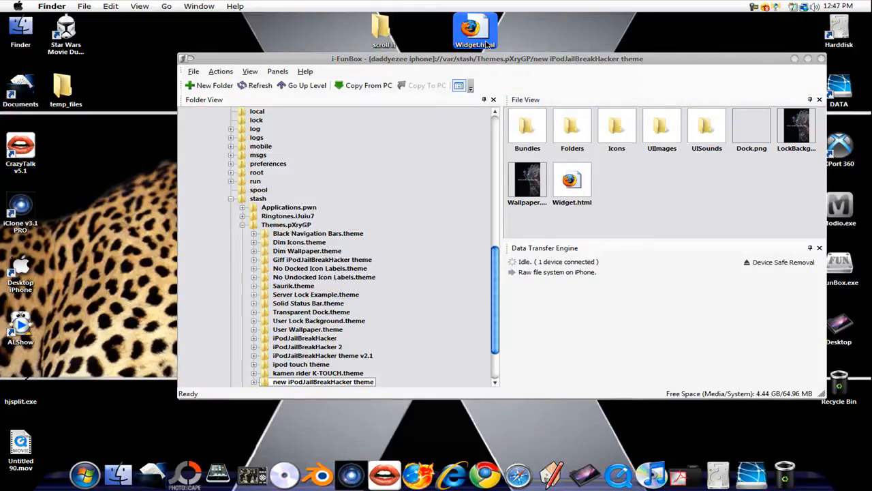
View the desktop Widget.html in Notepad, revealing its centered marquee HTML code
{"action": "right_click", "coordinate": [475, 30]}
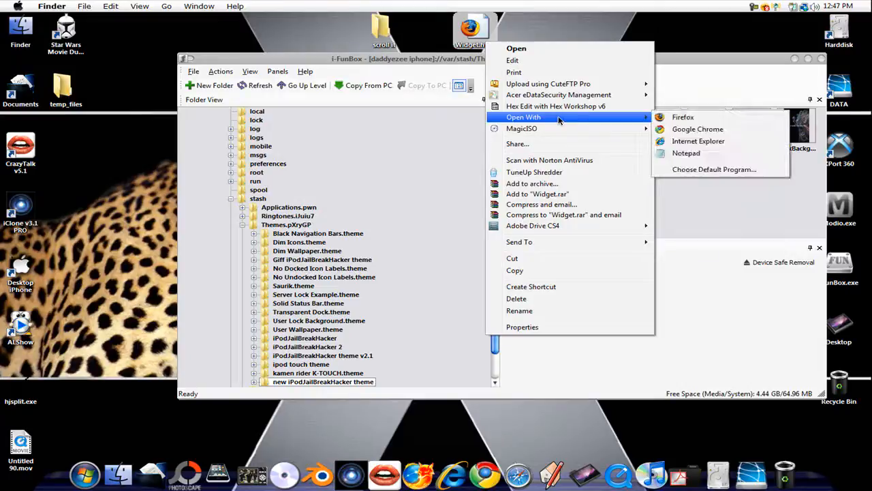
{"action": "mouse_move", "coordinate": [687, 152]}
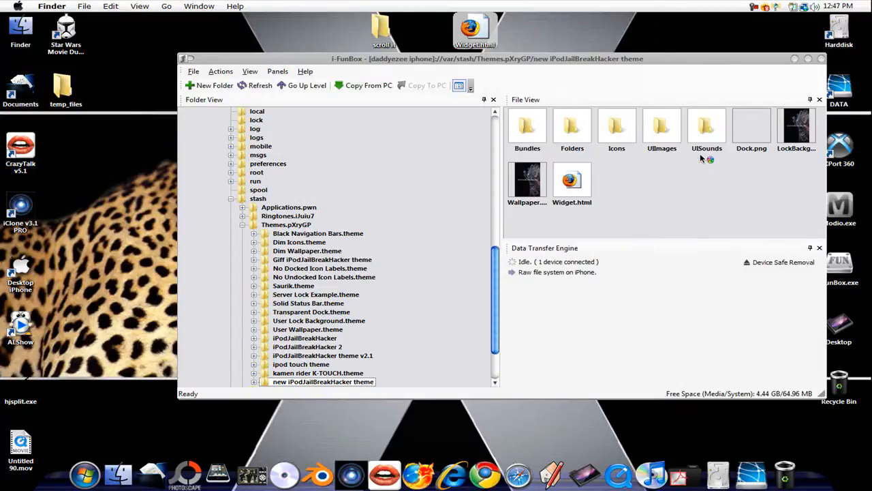
{"action": "mouse_move", "coordinate": [702, 158]}
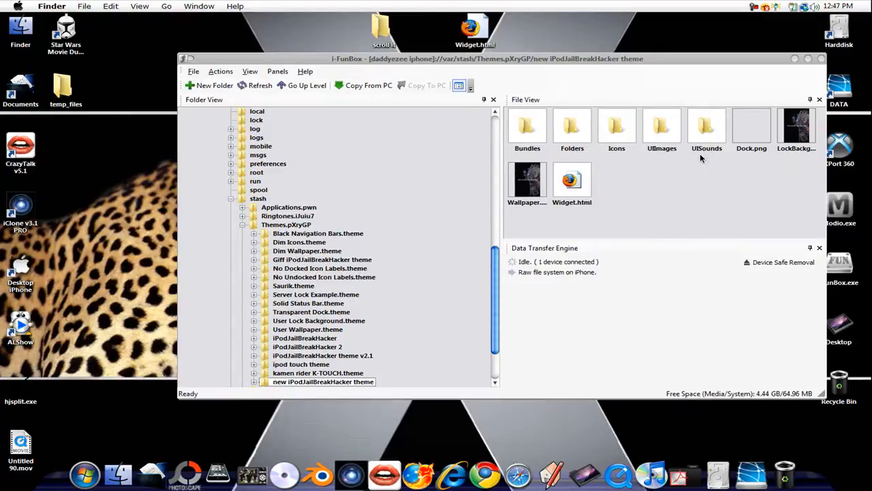
{"action": "double_click", "coordinate": [571, 180]}
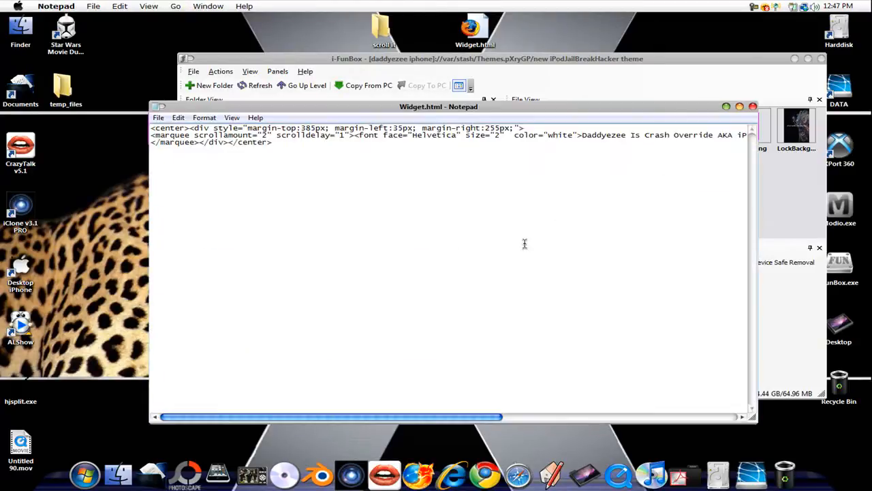
{"action": "mouse_move", "coordinate": [229, 128]}
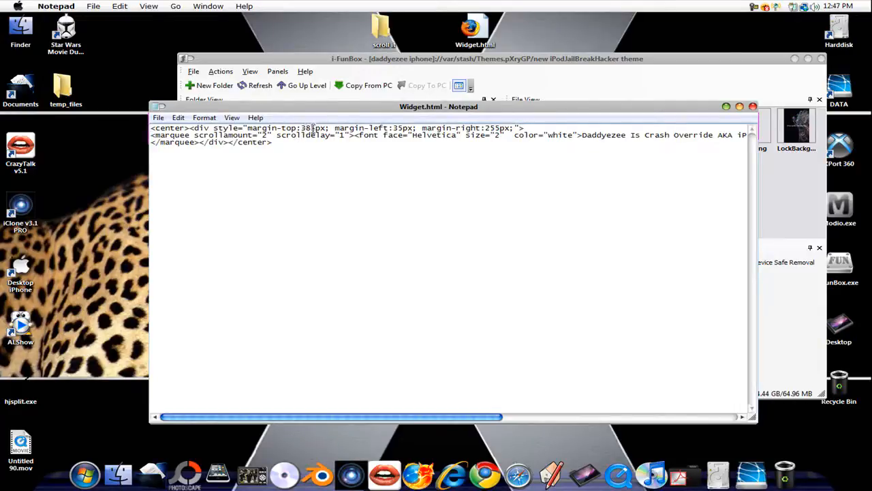
{"action": "type", "text": "5"}
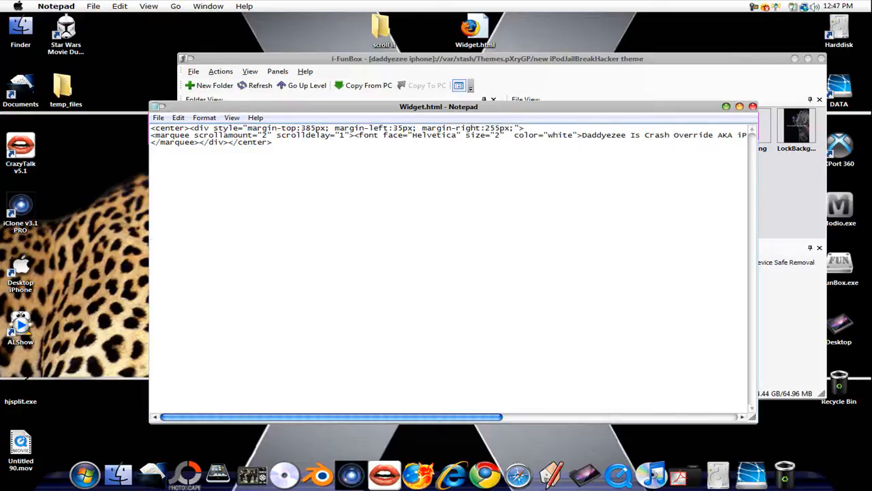
{"action": "type", "text": "rrtrtrrrry egeegee"}
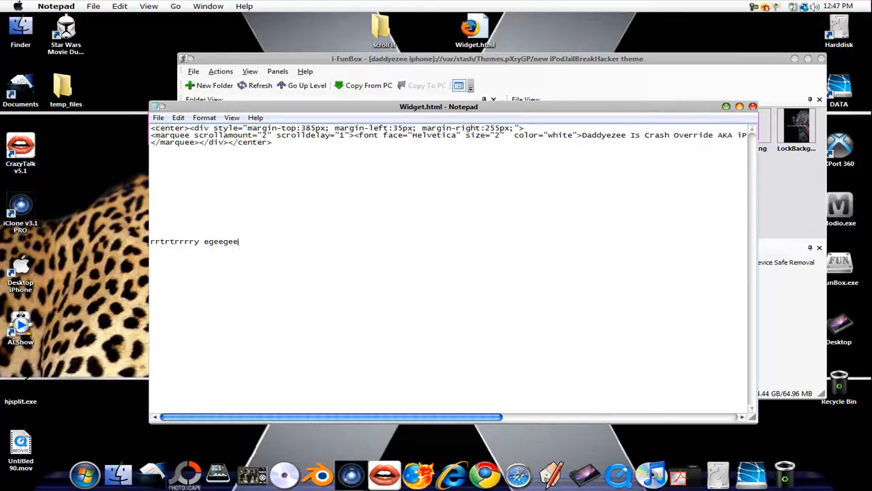
{"action": "type", "text": "be eheegeeeg"}
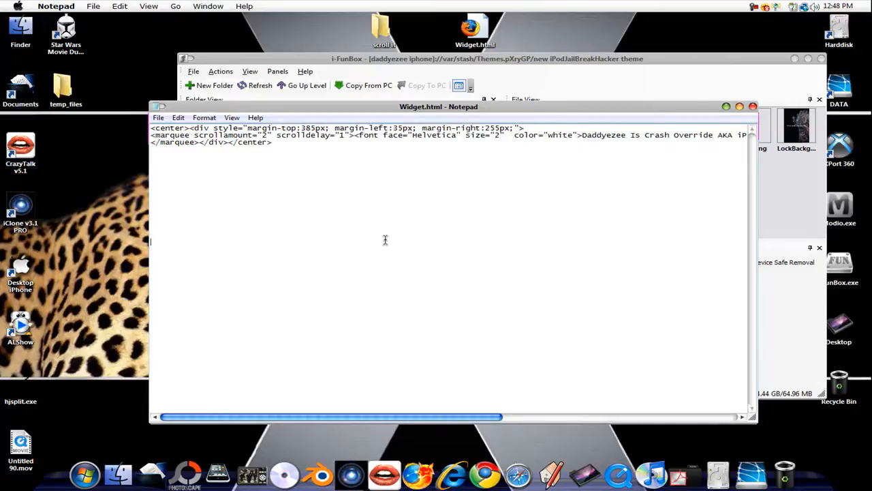
{"action": "type", "text": "a"}
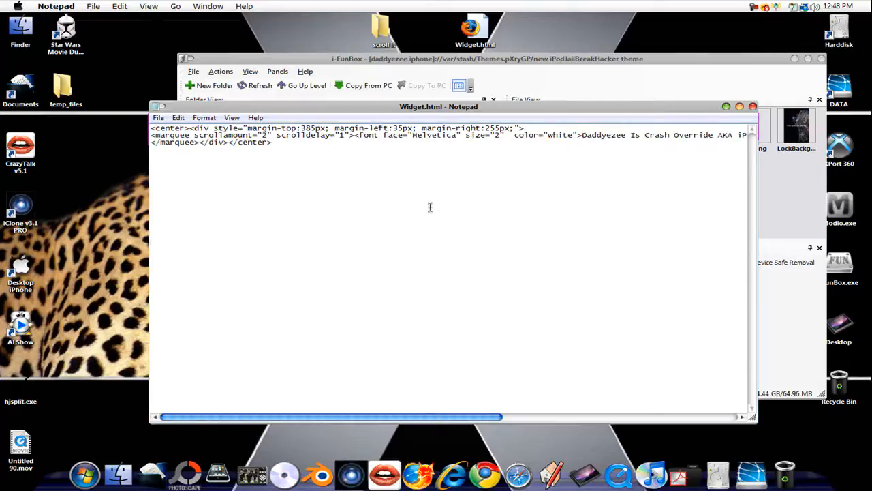
{"action": "mouse_move", "coordinate": [502, 136]}
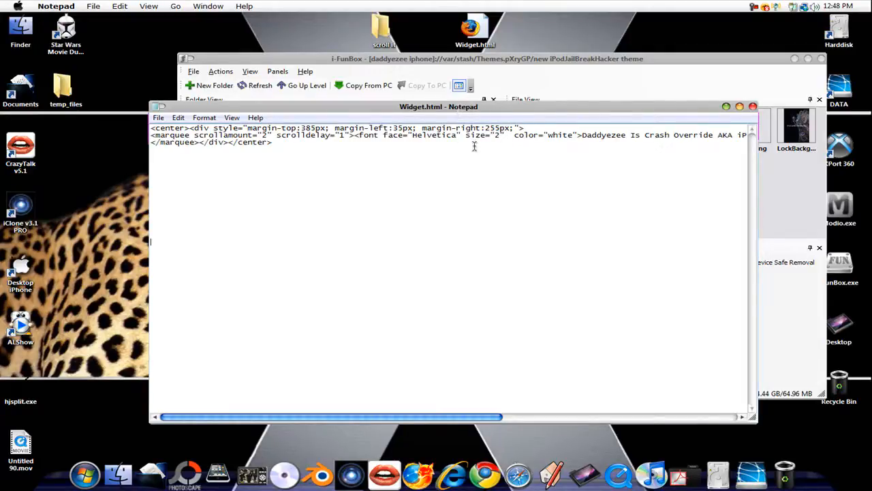
{"action": "mouse_move", "coordinate": [493, 155]}
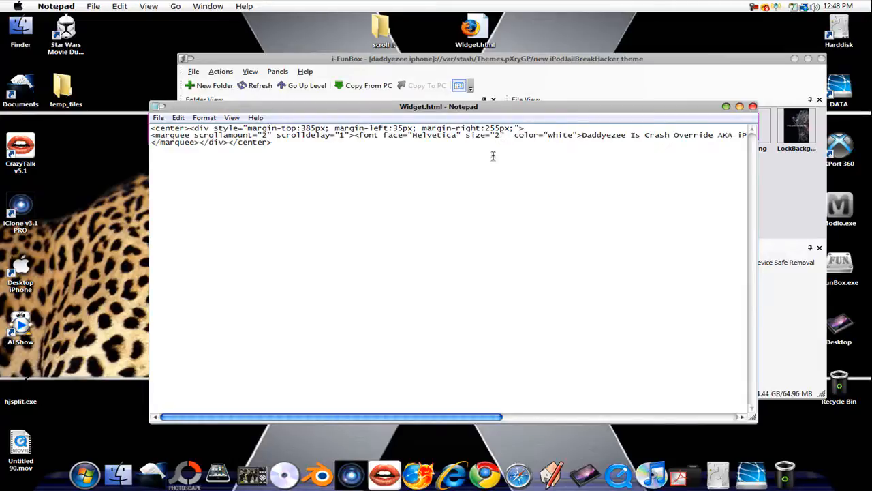
{"action": "left_click_drag", "start_coordinate": [334, 417], "coordinate": [538, 417]}
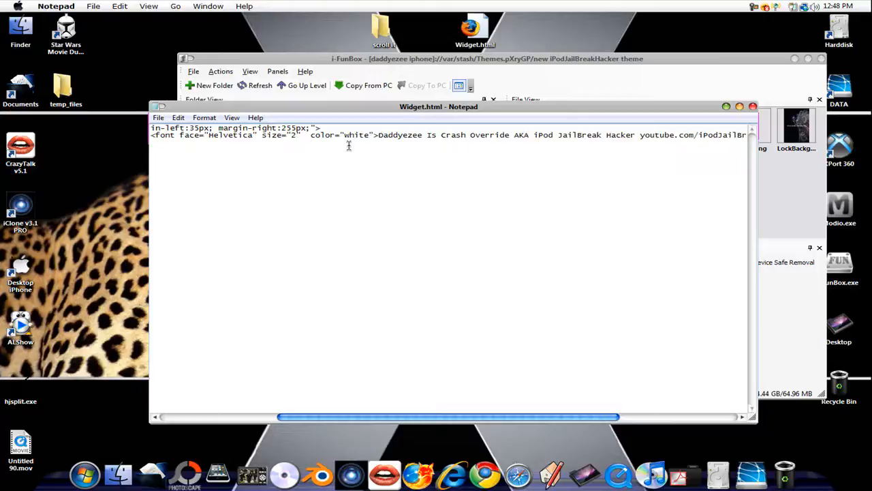
{"action": "mouse_move", "coordinate": [382, 135]}
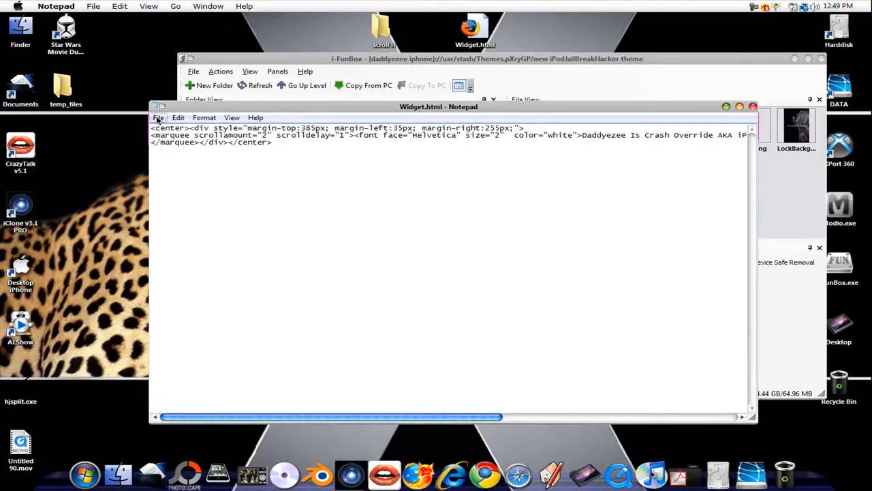
Close Widget.html choosing Don't Save, returning to the theme folder in i-FunBox
{"action": "left_click", "coordinate": [158, 117]}
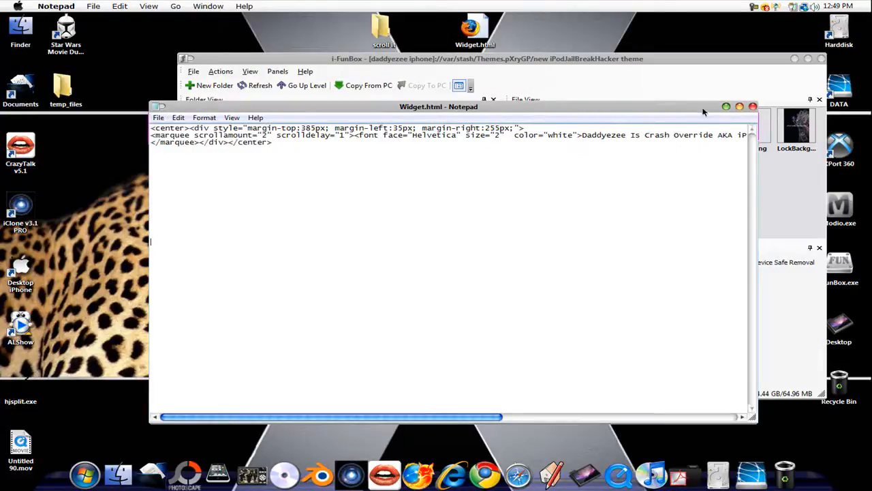
{"action": "left_click", "coordinate": [753, 107]}
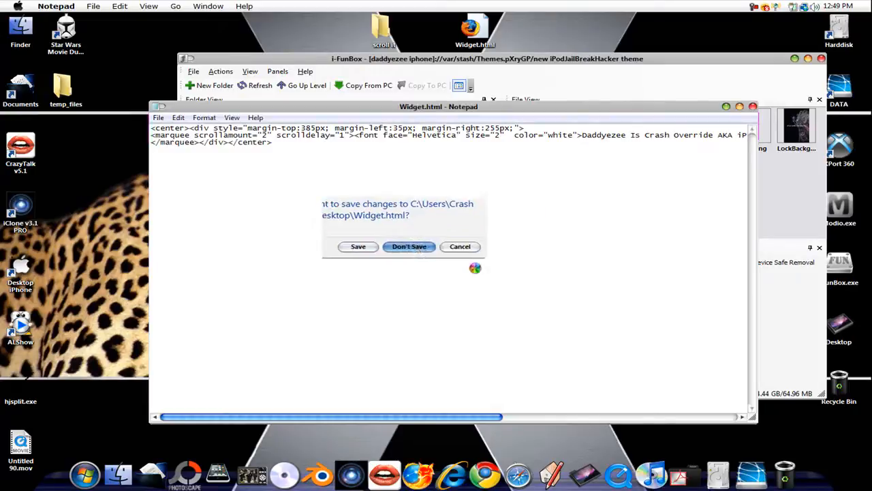
{"action": "left_click", "coordinate": [409, 246]}
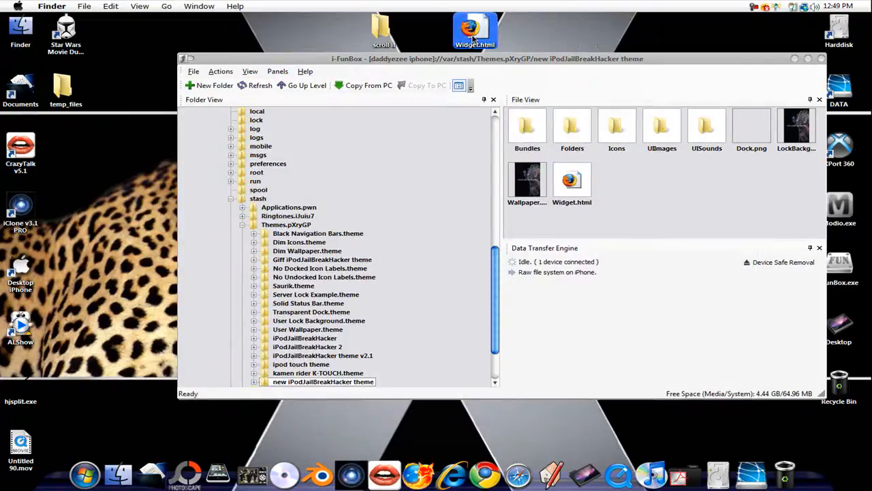